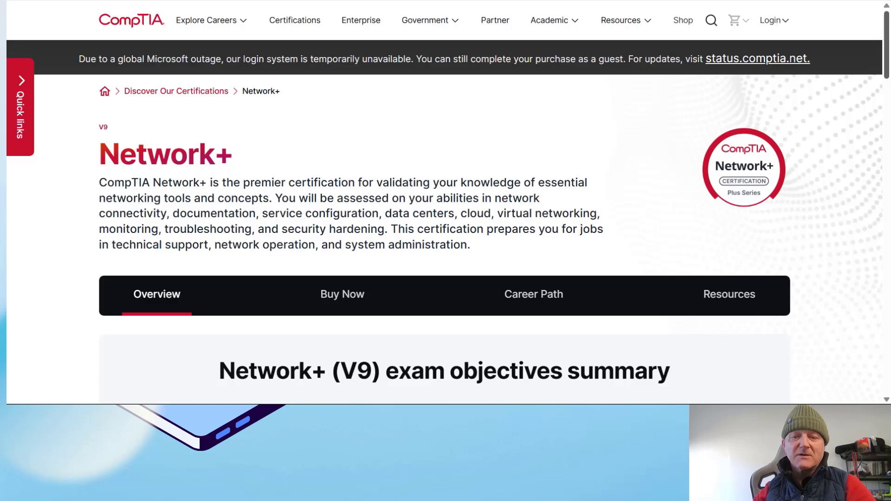
Scroll through the Network+ exam objectives and launch the sample simulation PBQ
scroll(down, 3)
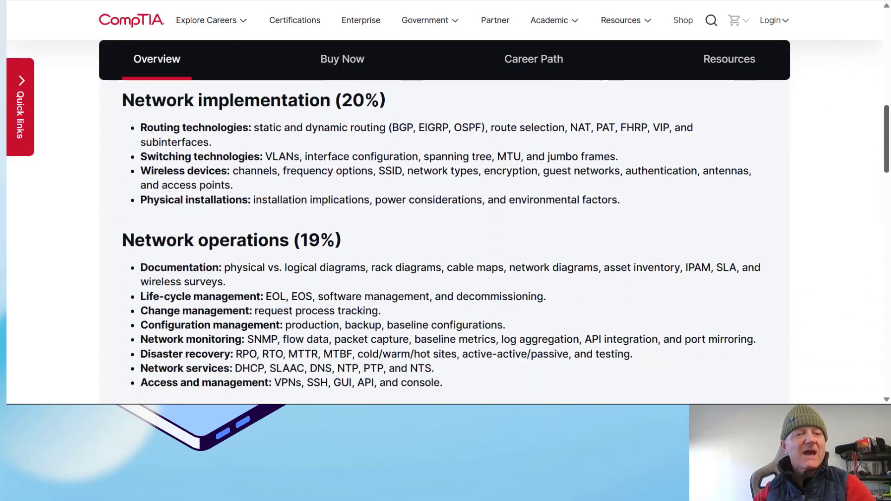
scroll(down, 3)
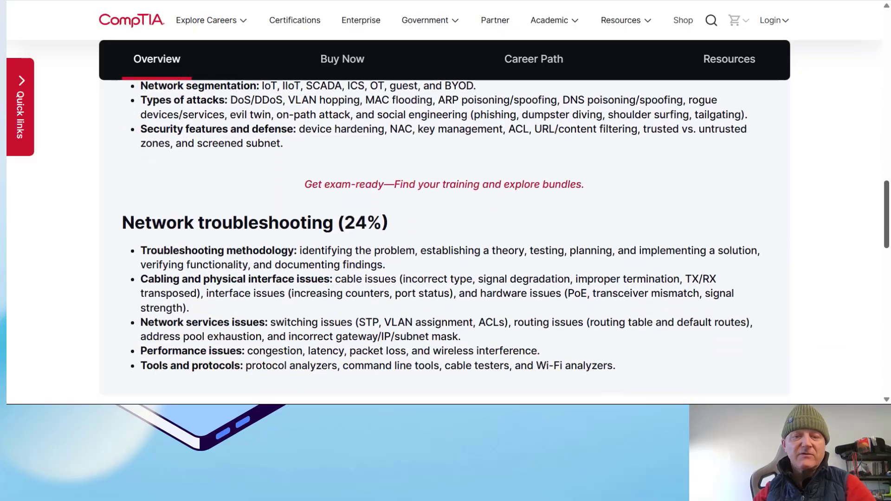
scroll(down, 3)
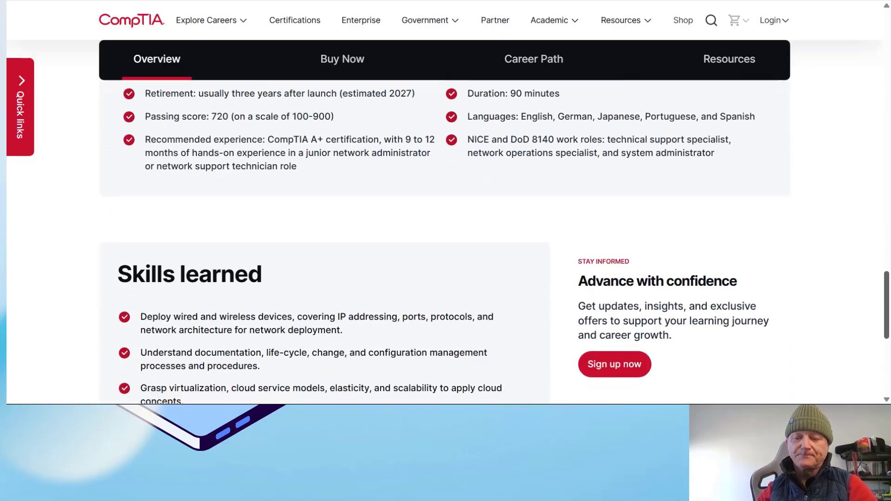
scroll(down, 3)
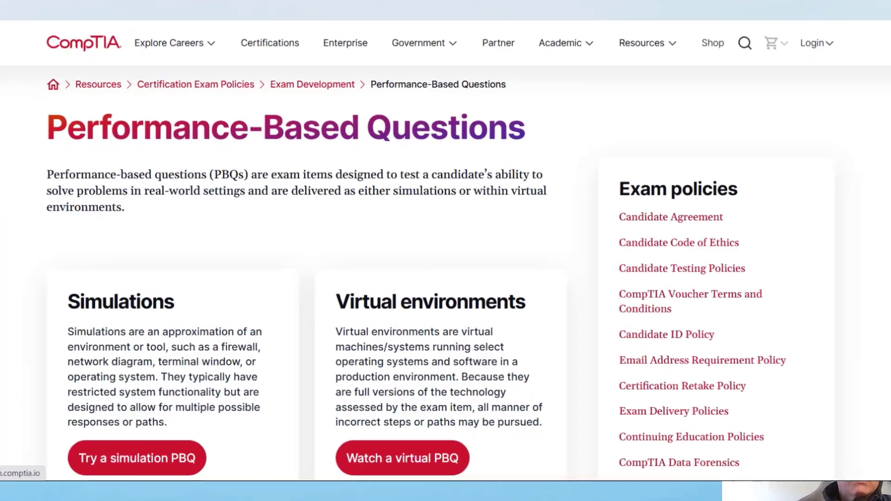
scroll(down, 3)
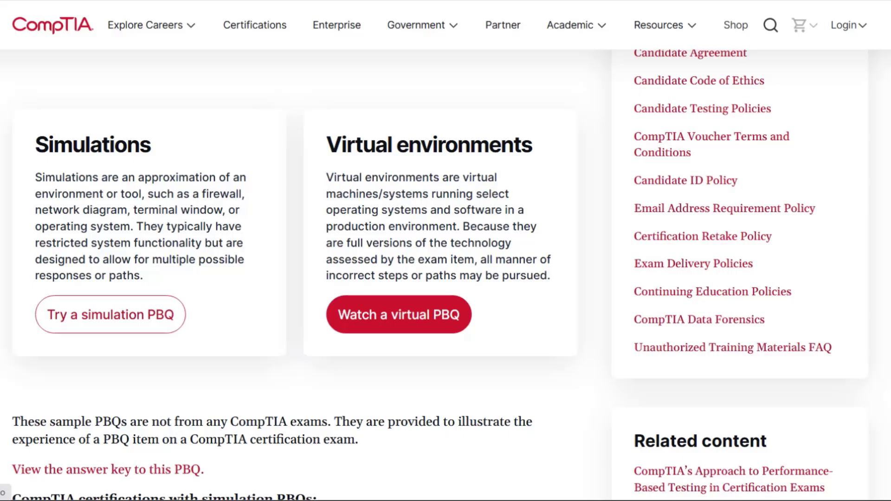
click(111, 314)
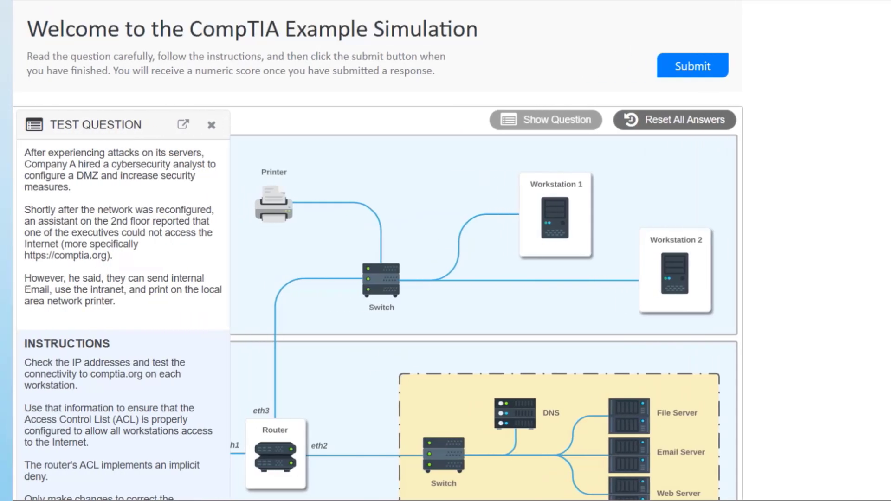
Leave the DMZ troubleshooting simulation and return to the Daily Plan slide
click(554, 214)
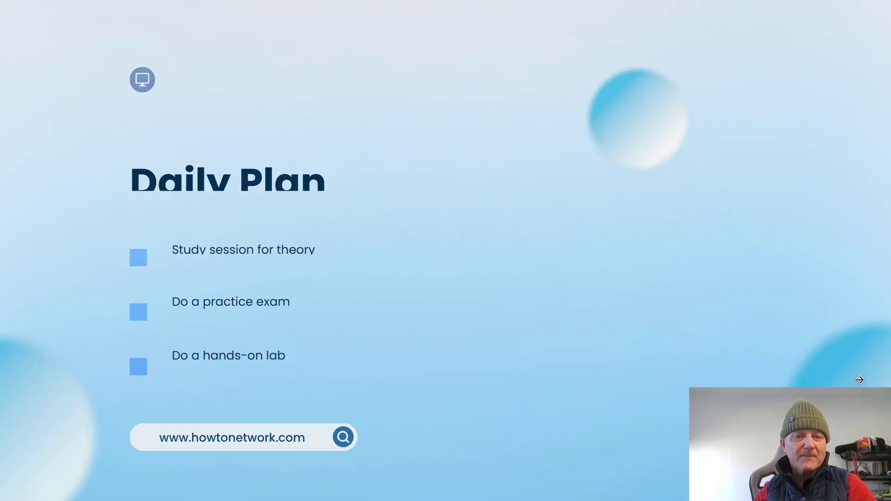
Advance the presentation from the Daily Plan slide to the Advice slide
click(858, 380)
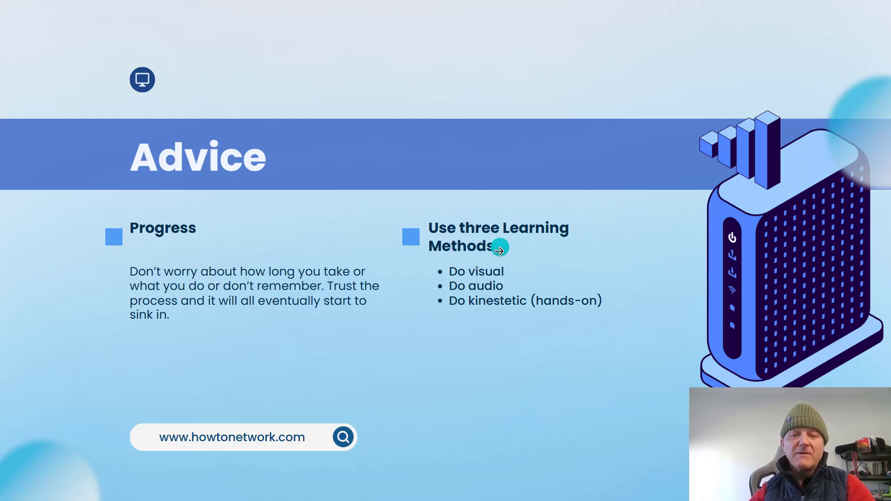
mouse_move(478, 271)
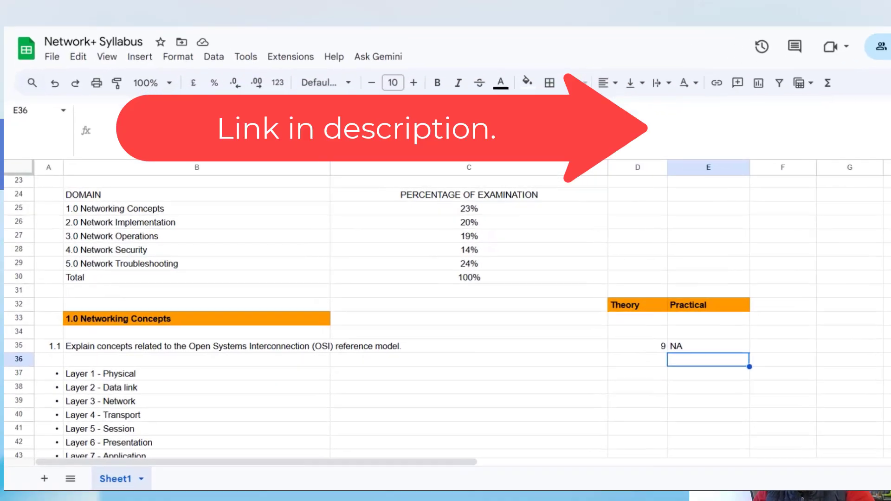
Scroll to objective 1.4 and enter a theory score of 6 for FTP
scroll(down, 3)
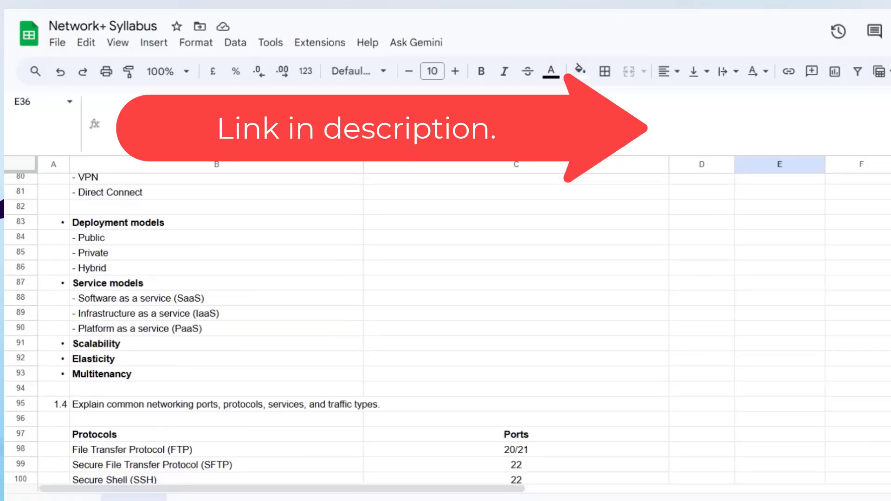
scroll(down, 3)
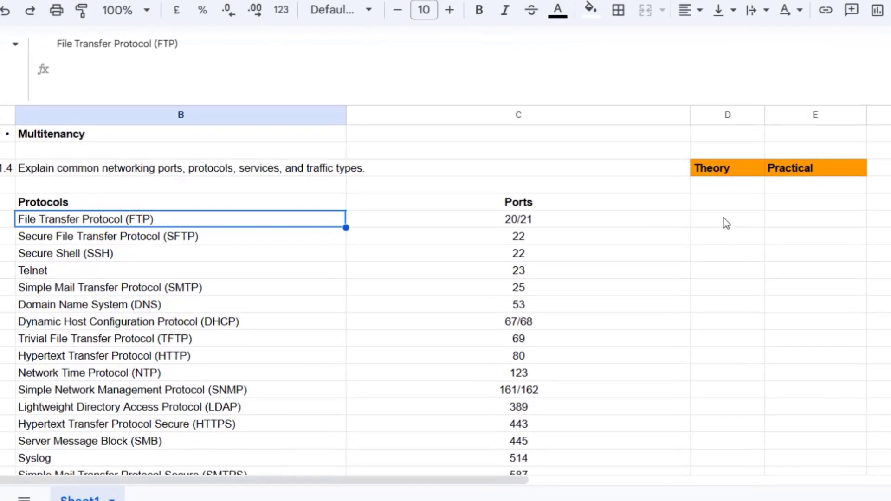
text(6)
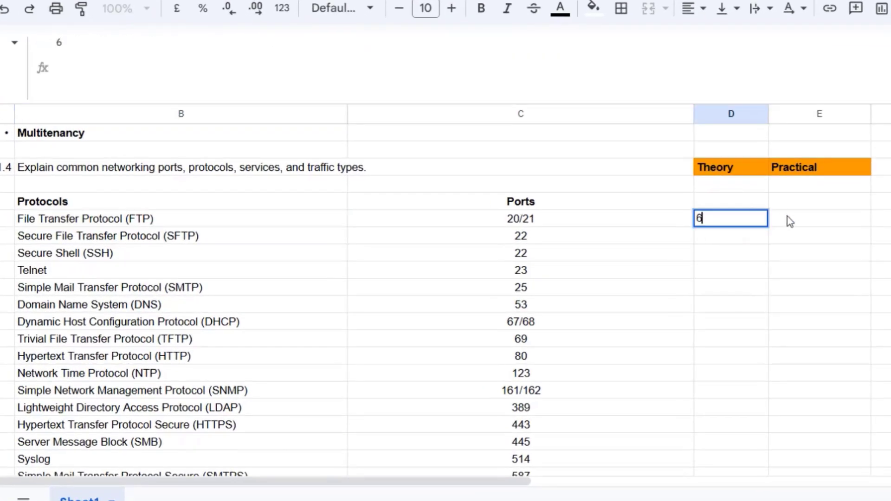
key(Tab)
text(3)
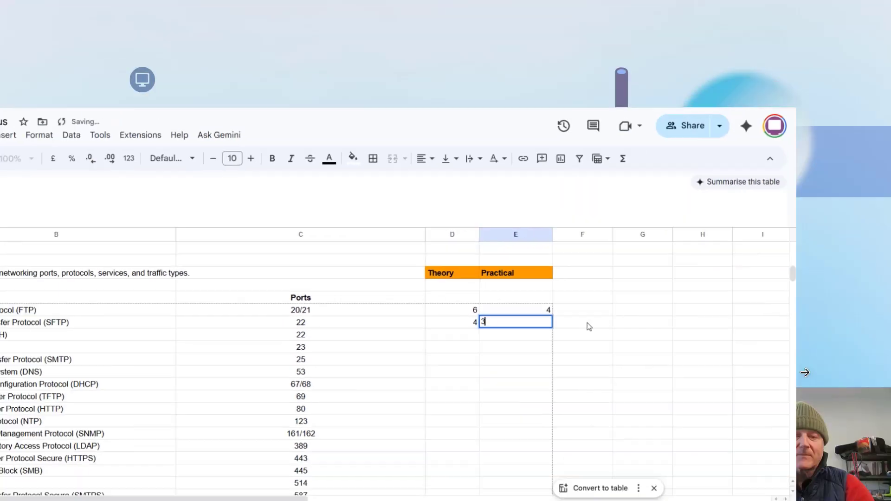
click(719, 11)
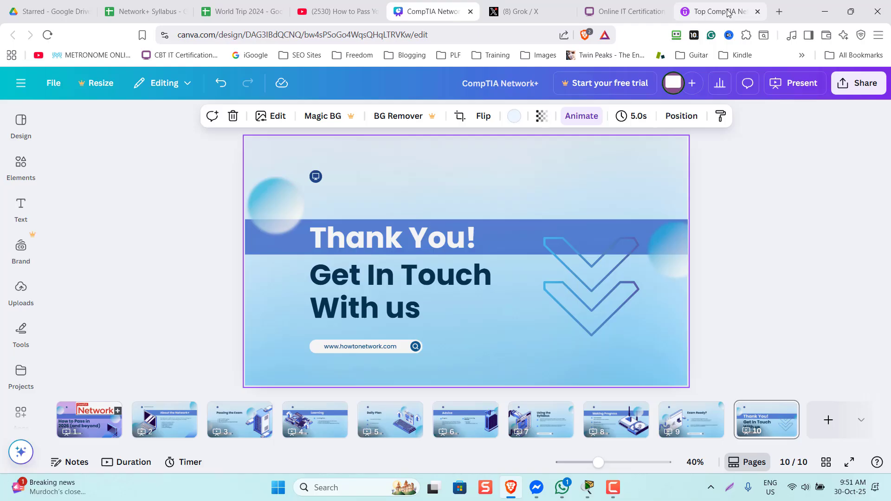
Switch browser tabs away from Canva's closing Thank You slide
click(137, 11)
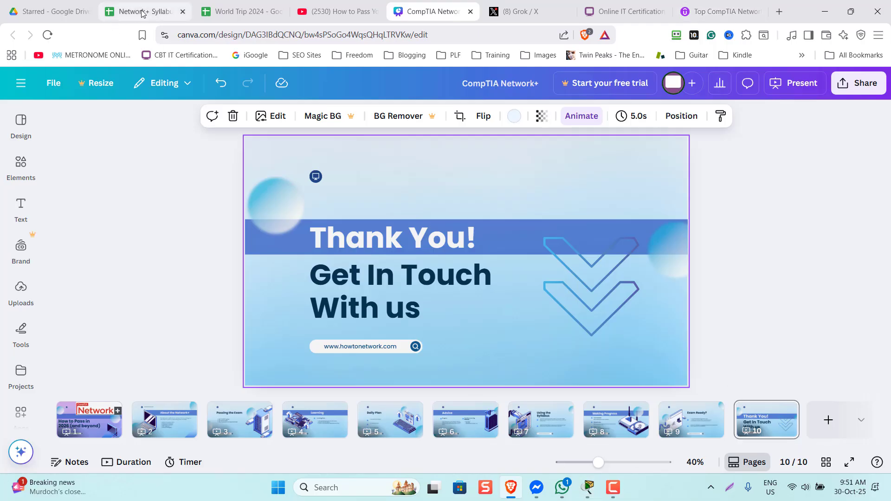
Bring up the Network+ Syllabus sheet and scroll to the exam domains table
click(144, 11)
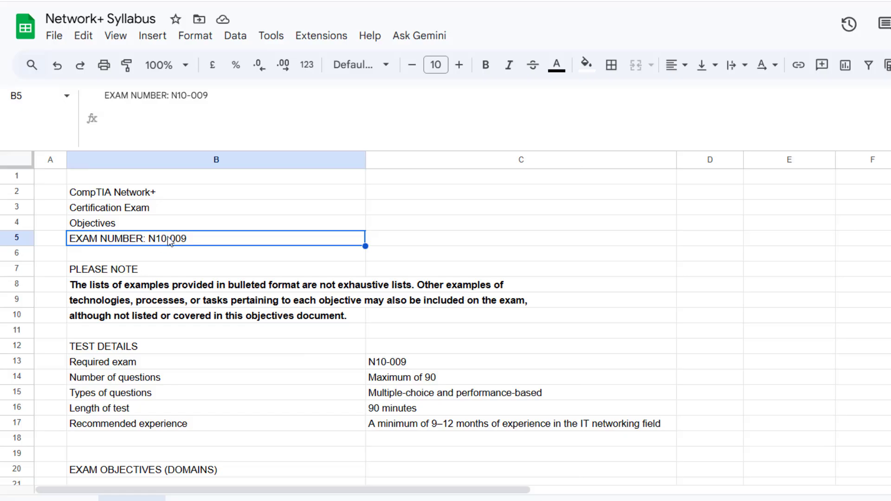
mouse_move(223, 231)
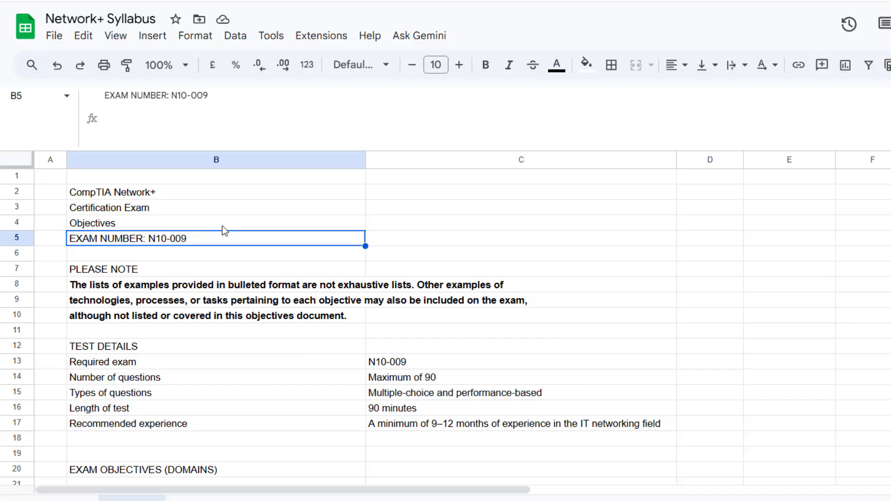
click(215, 207)
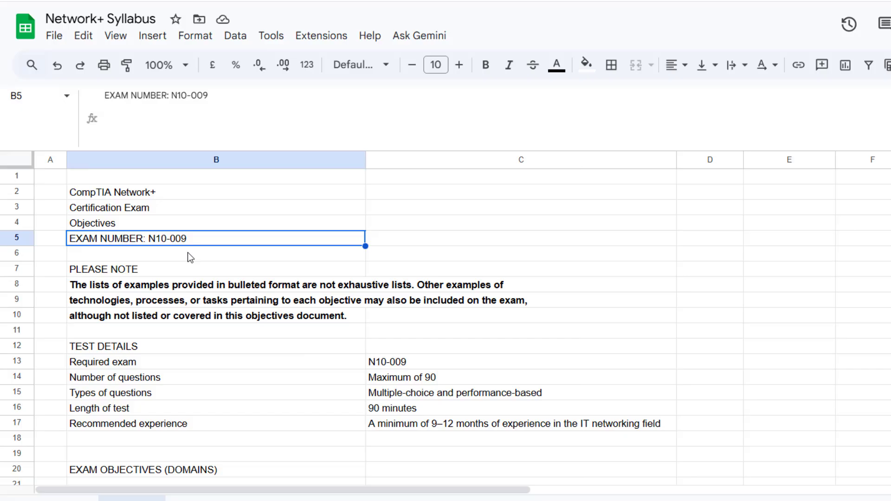
scroll(down, 3)
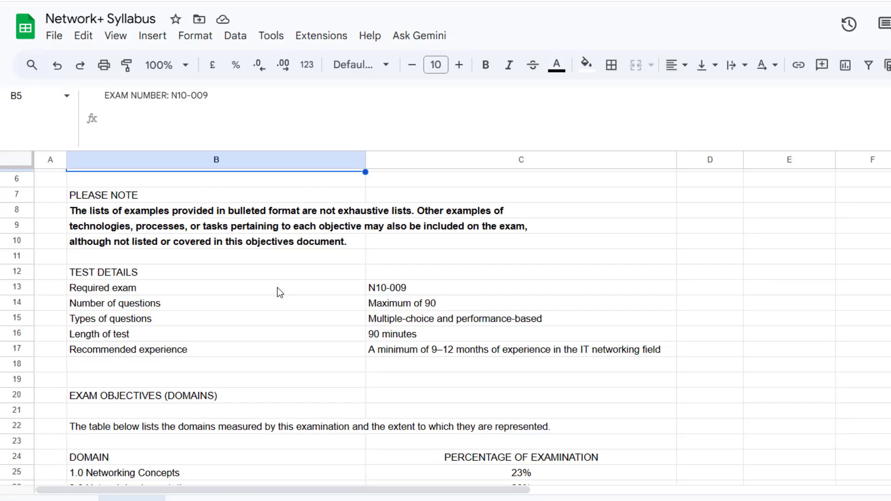
mouse_move(455, 276)
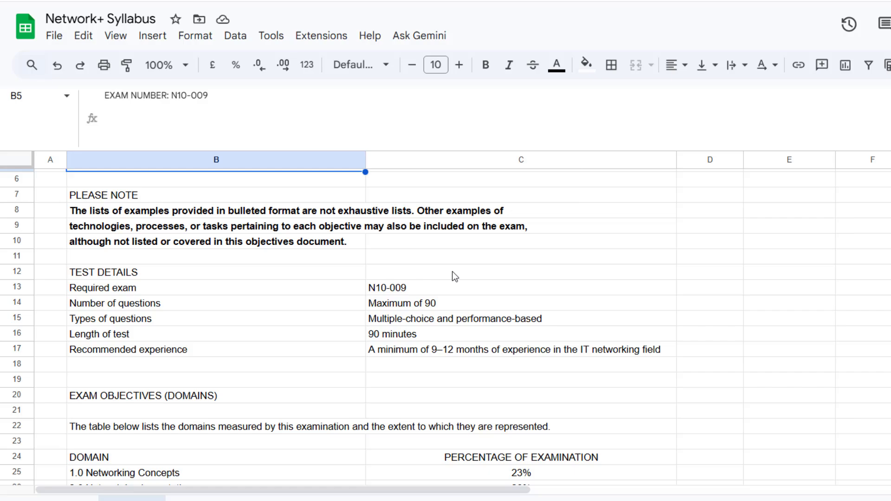
scroll(down, 3)
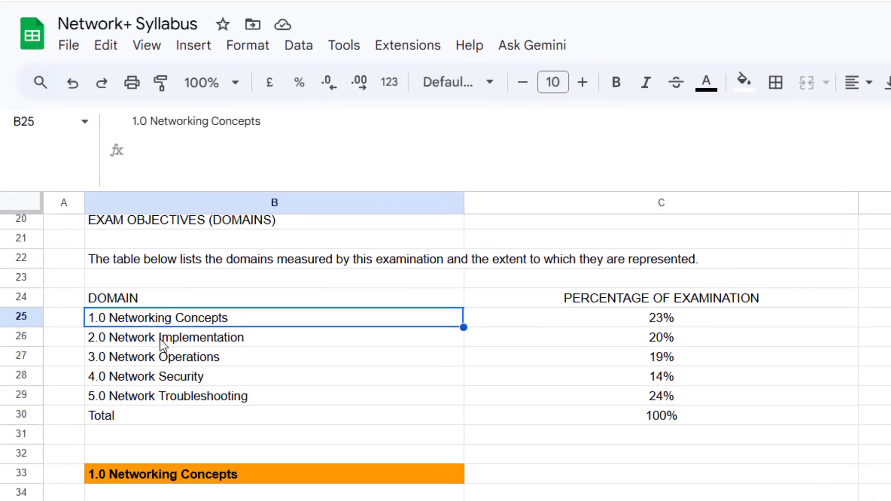
Select the 1.0 Networking Concepts entry and the five domain percentages
click(170, 337)
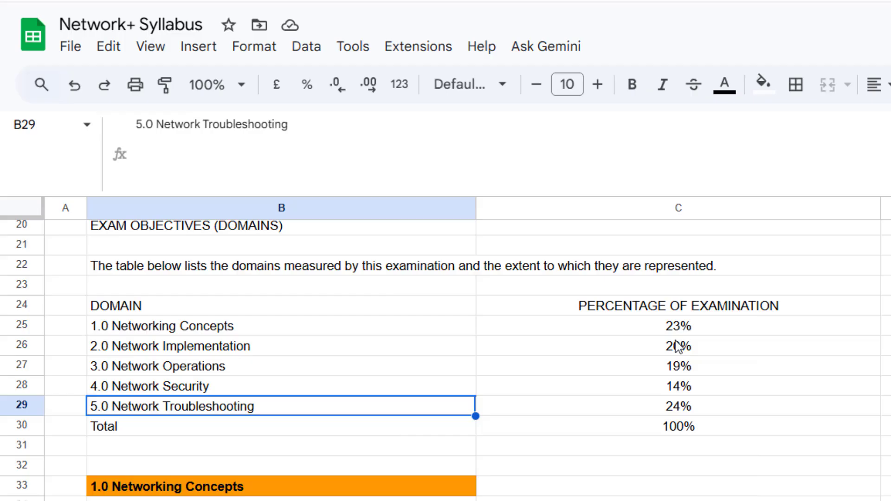
drag(677, 326, 678, 406)
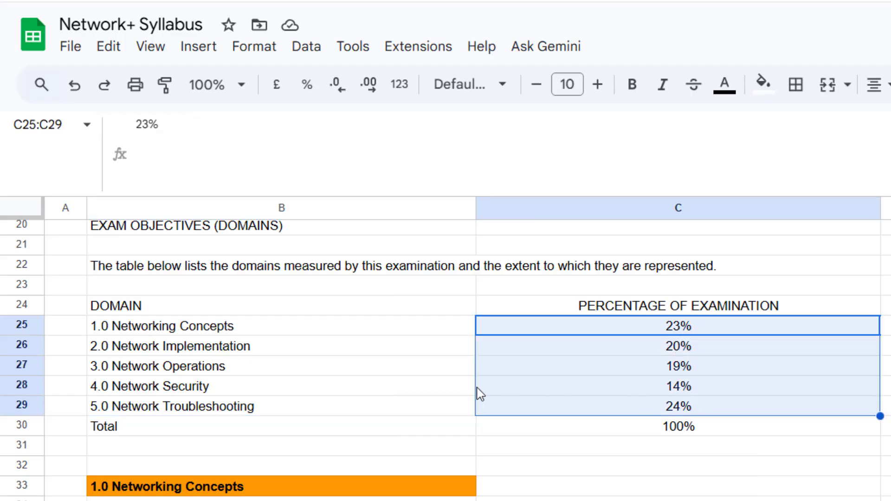
mouse_move(444, 392)
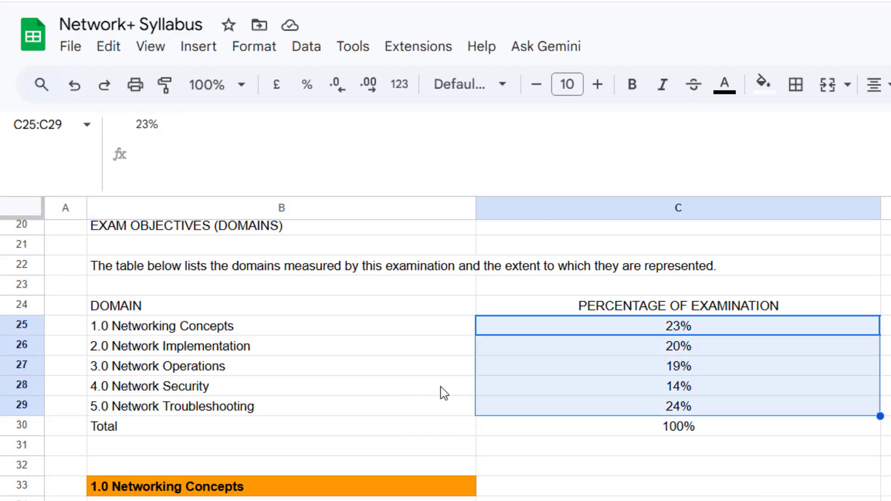
scroll(down, 3)
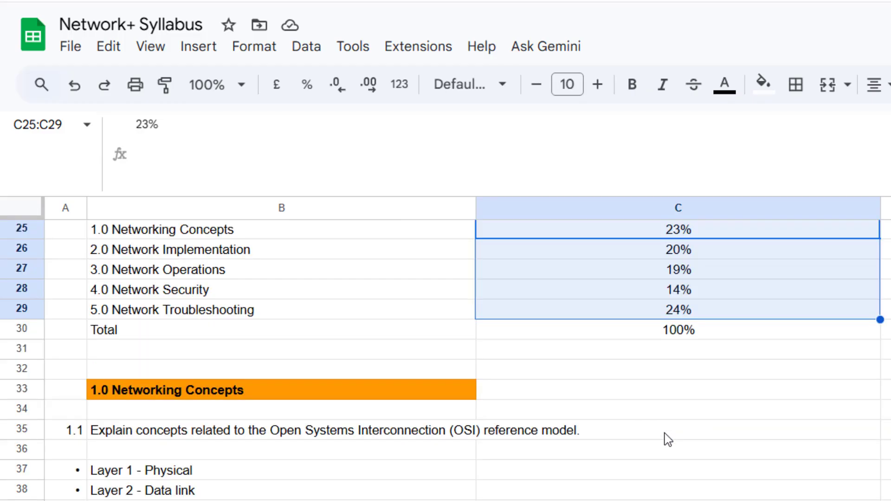
scroll(down, 3)
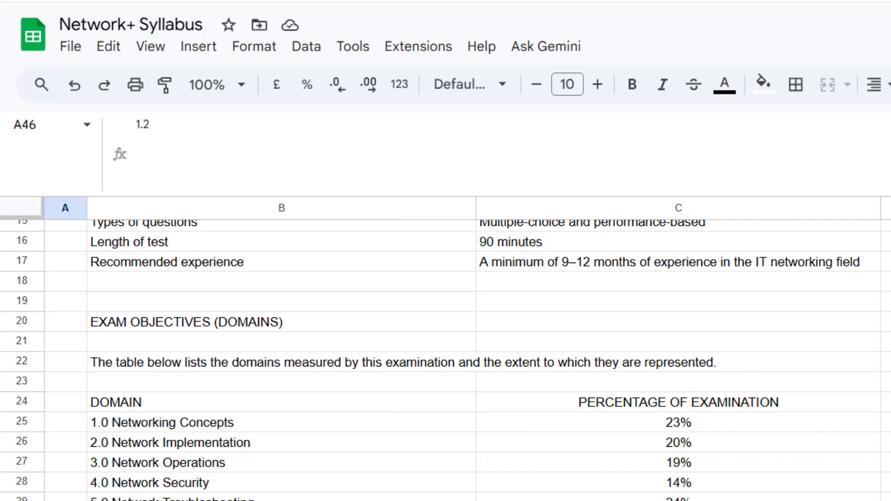
Type the Practical heading and give Theory and Practical the orange heading style
scroll(down, 3)
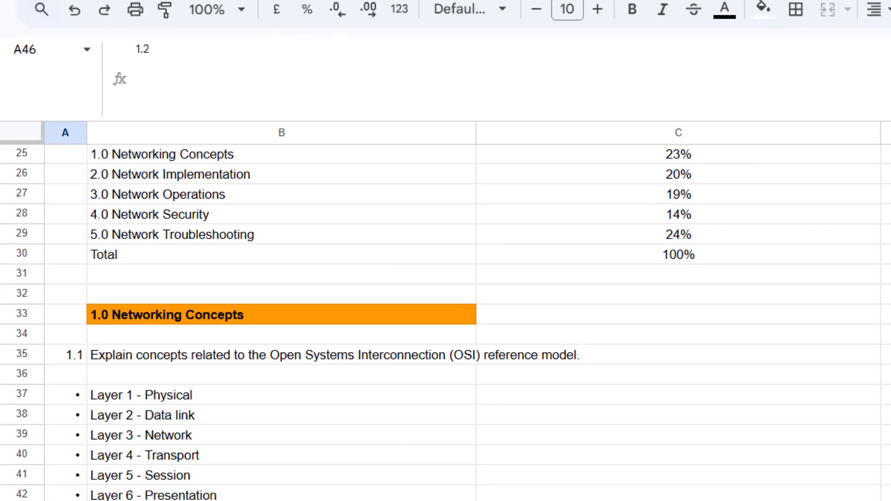
scroll(down, 3)
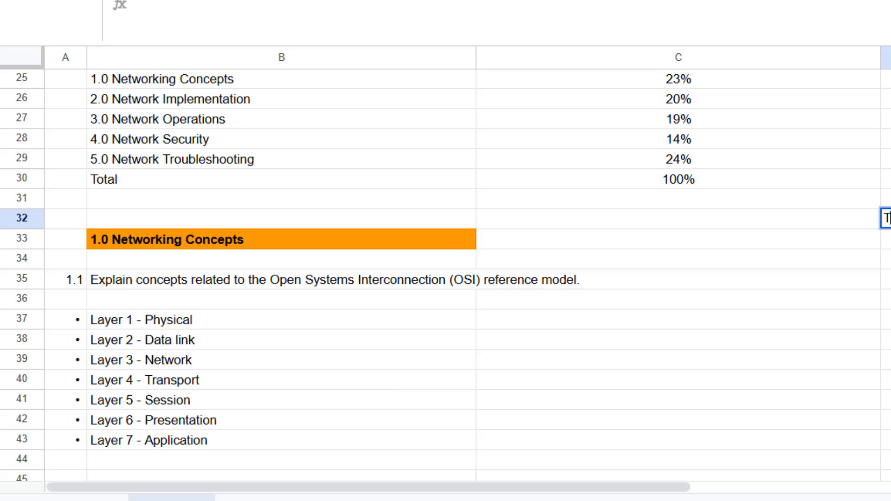
text(P)
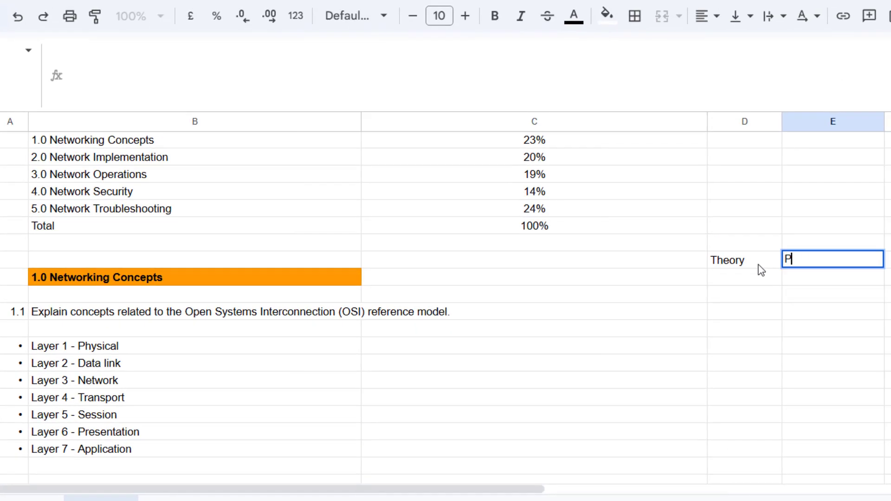
text(rac)
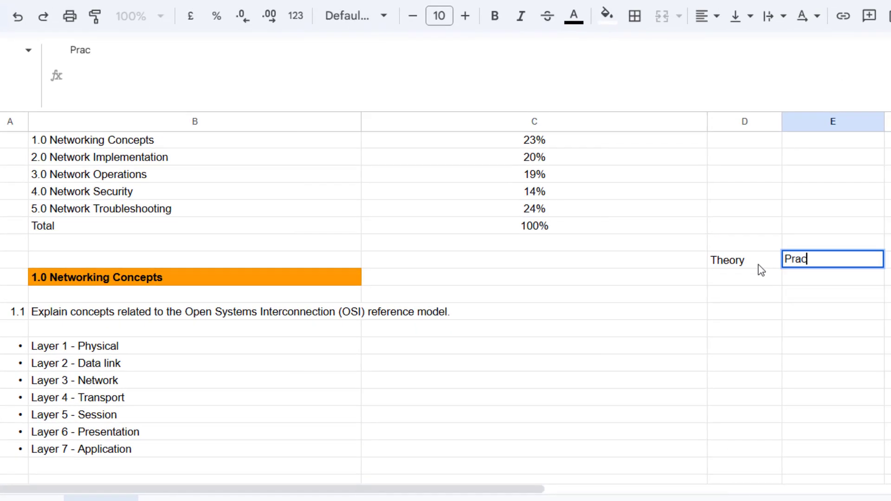
text(tical)
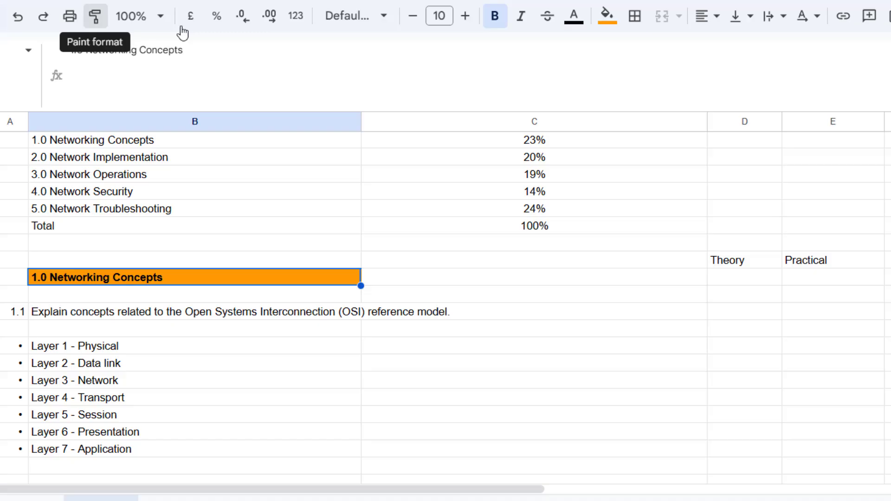
click(744, 260)
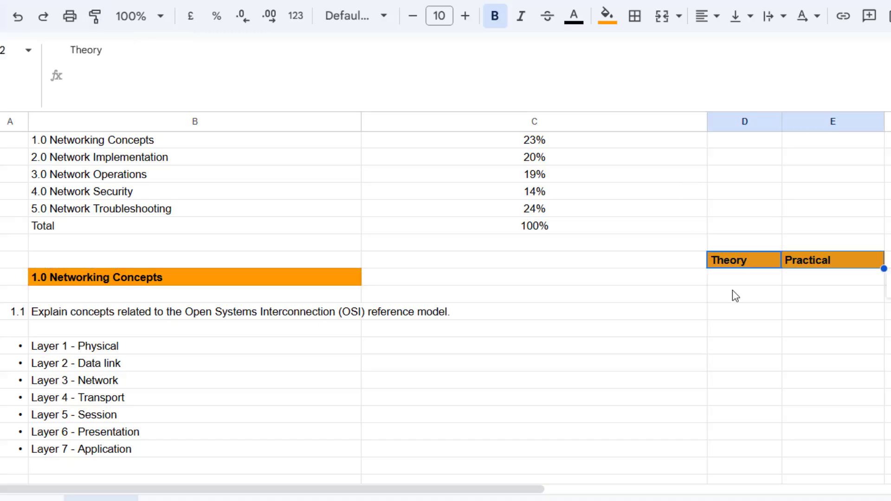
Score the OSI objective NA for practical and 4/10 for theory
scroll(down, 3)
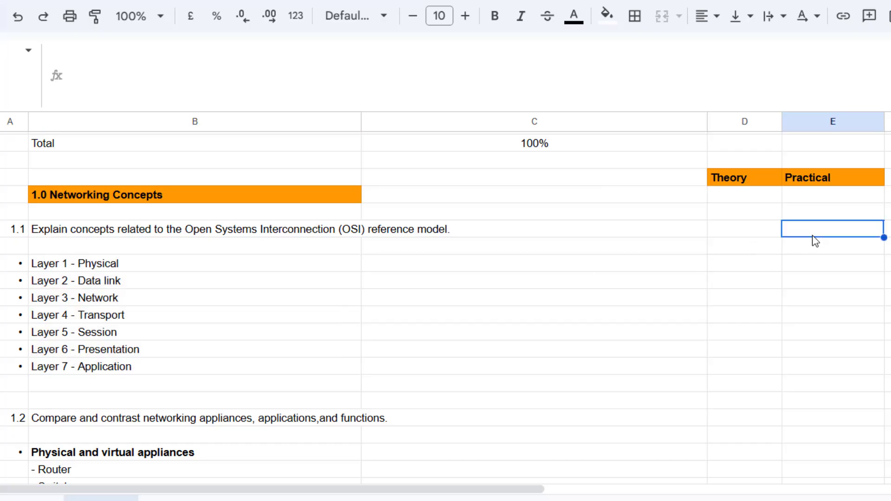
text(NA)
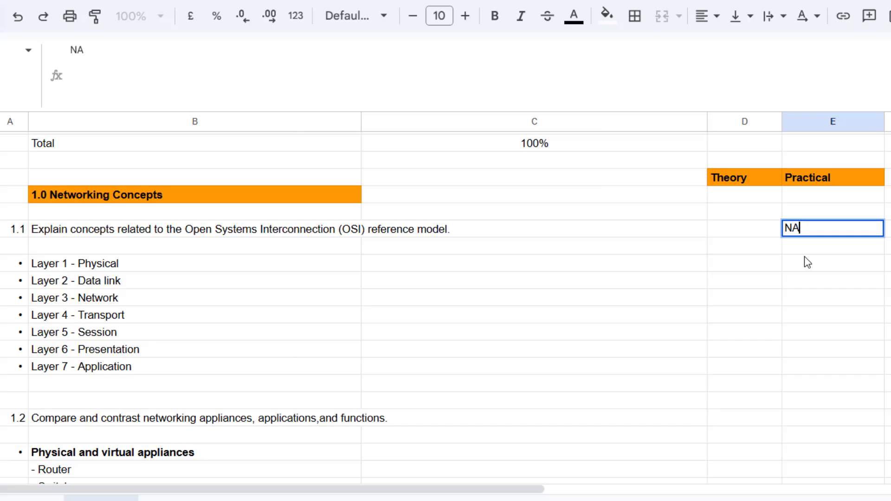
mouse_move(721, 233)
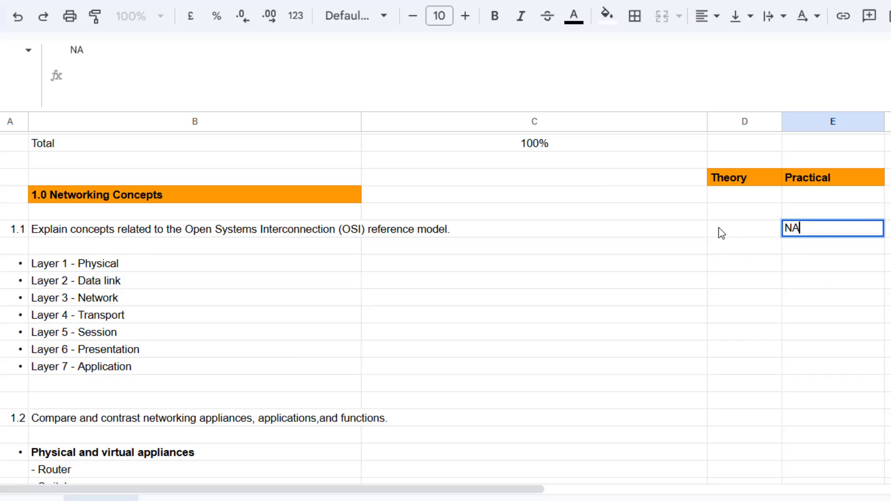
click(743, 228)
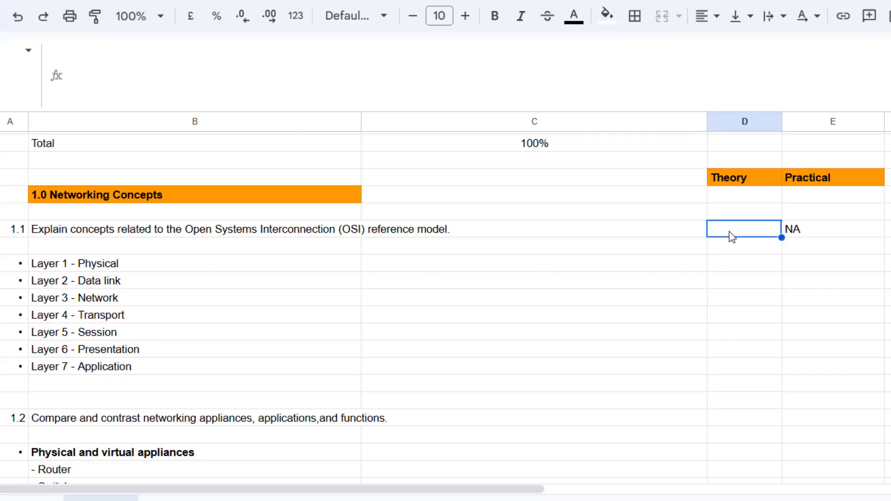
text(4/10)
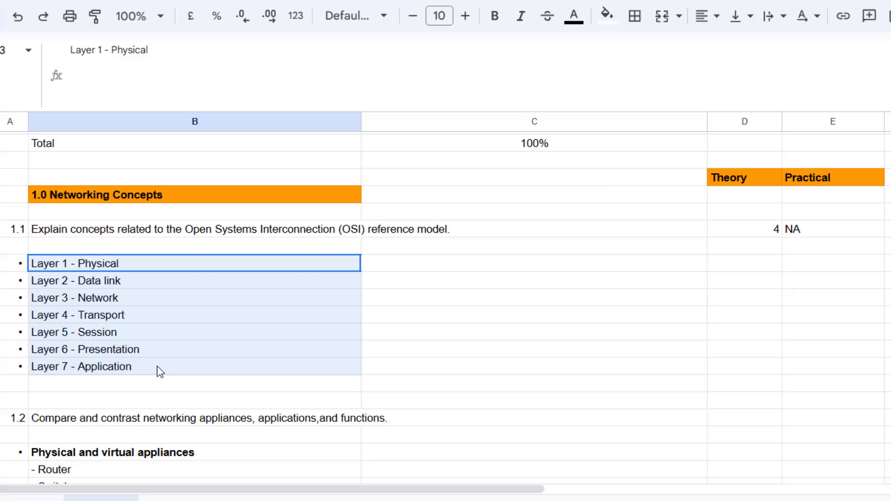
click(743, 229)
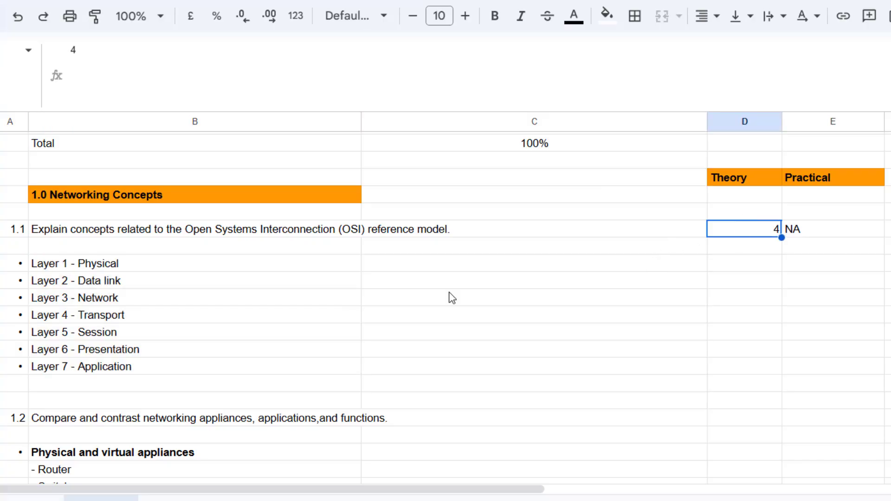
scroll(up, 3)
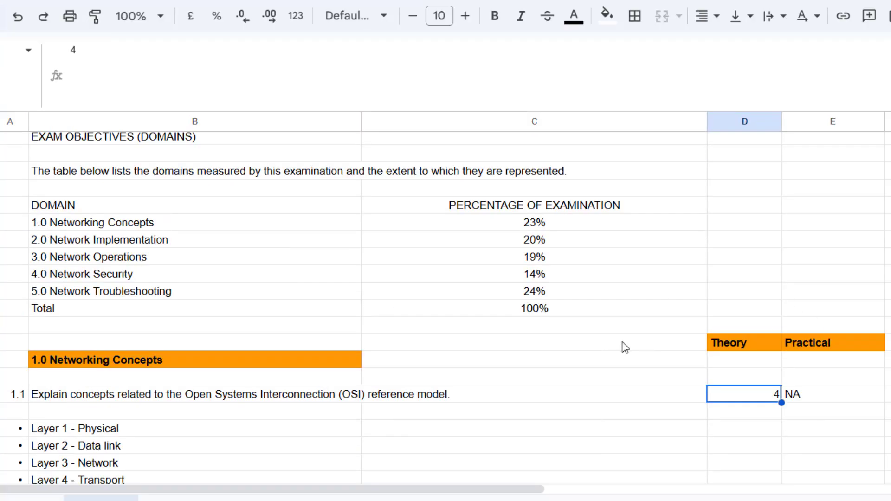
scroll(down, 3)
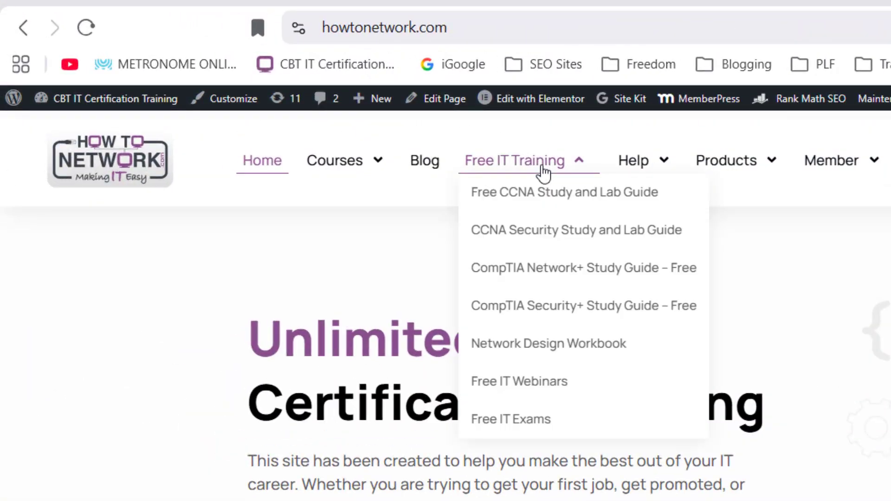
mouse_move(528, 420)
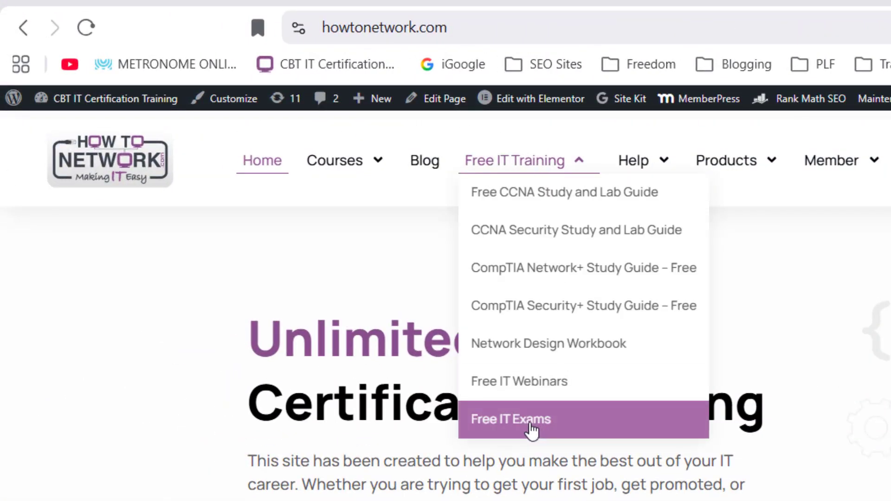
Open the Free IT Exams page and scroll to the CompTIA practice exams
click(510, 419)
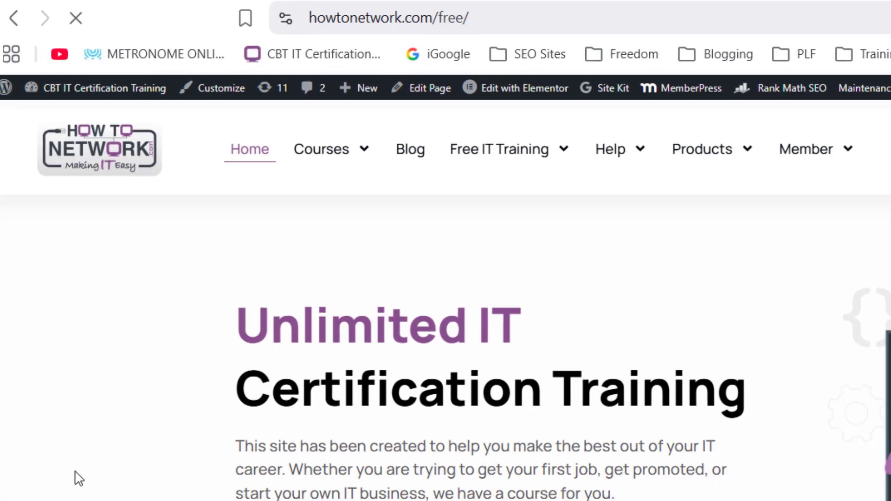
scroll(down, 3)
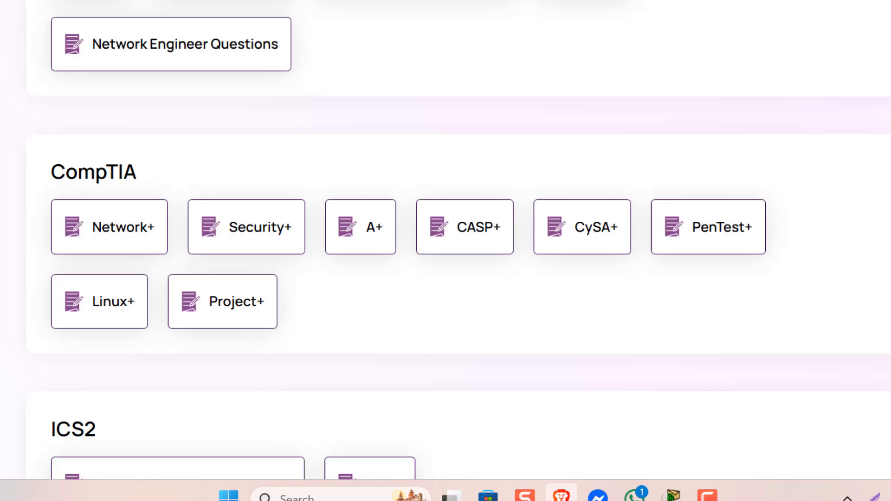
scroll(up, 3)
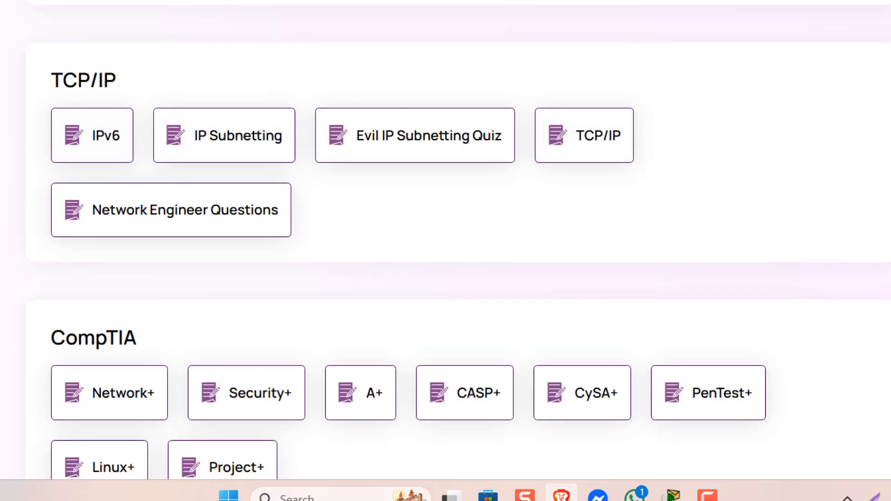
scroll(down, 3)
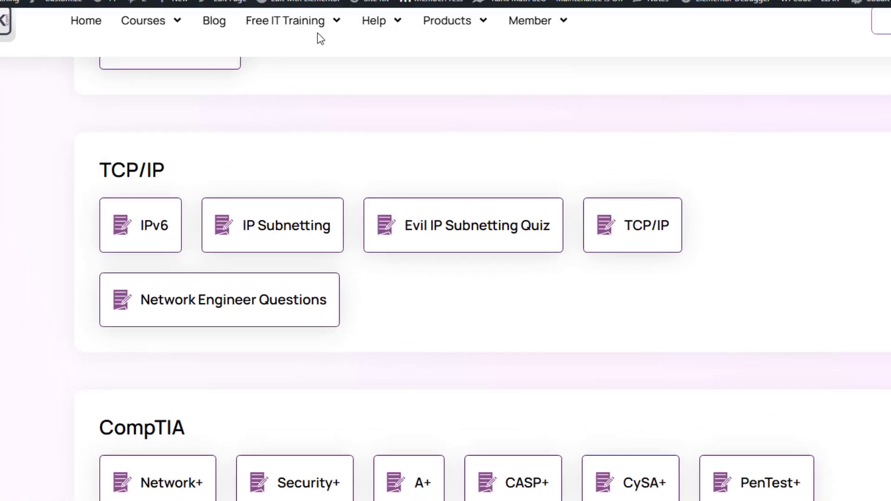
Open the Network+ study guide's OSI vs TCP/IP chapter and scroll through its layers
click(287, 21)
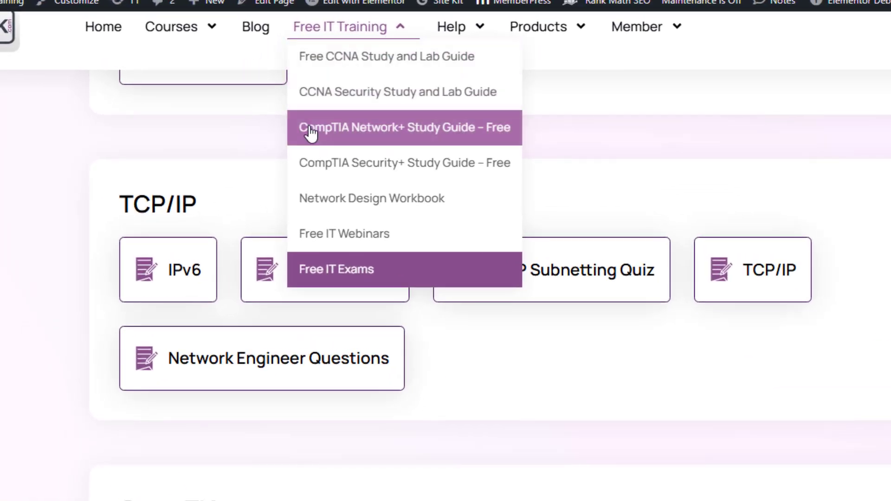
click(338, 26)
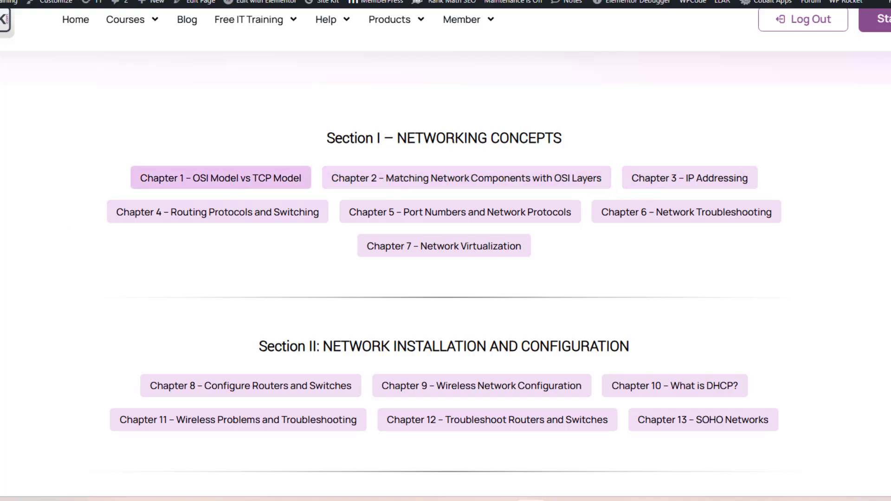
click(212, 177)
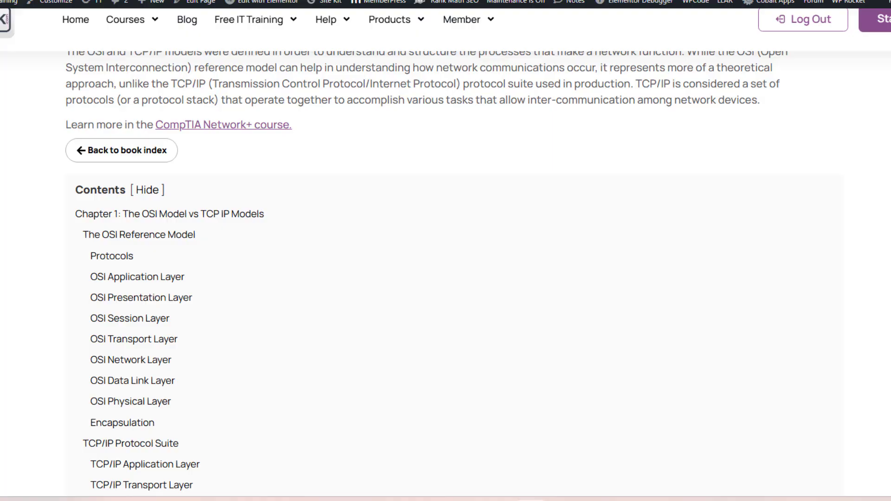
scroll(down, 3)
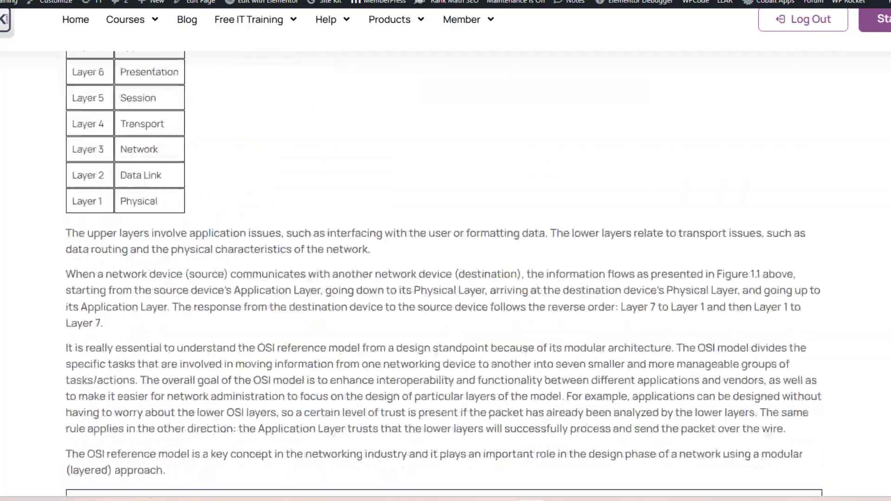
scroll(down, 3)
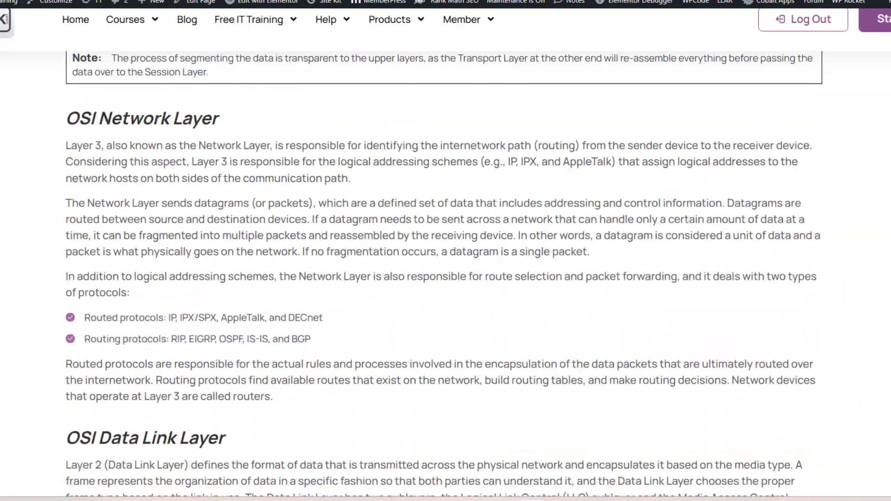
scroll(down, 3)
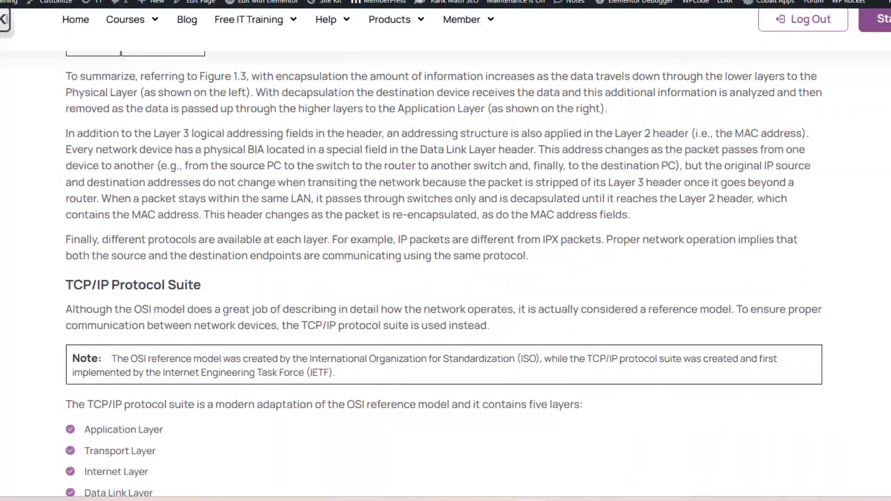
scroll(down, 3)
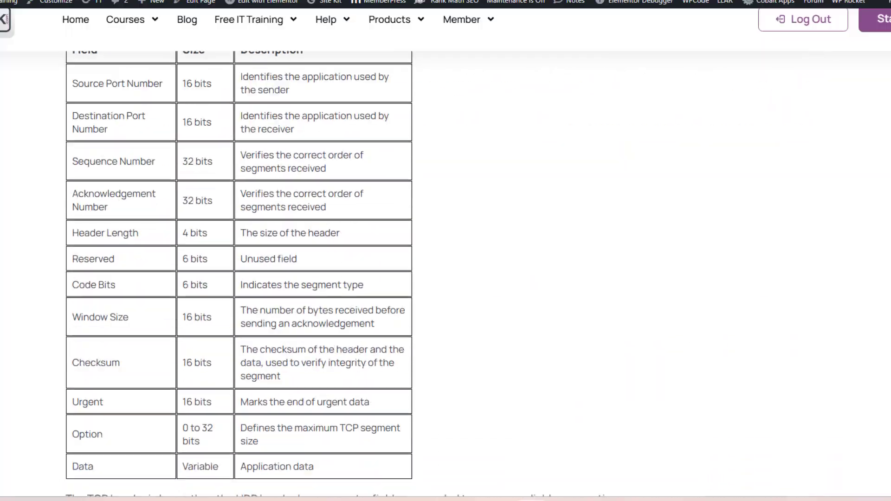
scroll(down, 3)
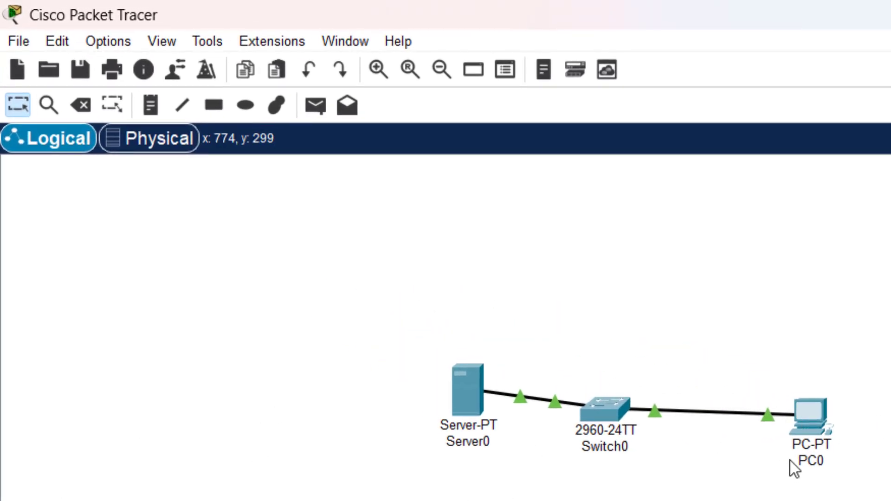
double_click(465, 389)
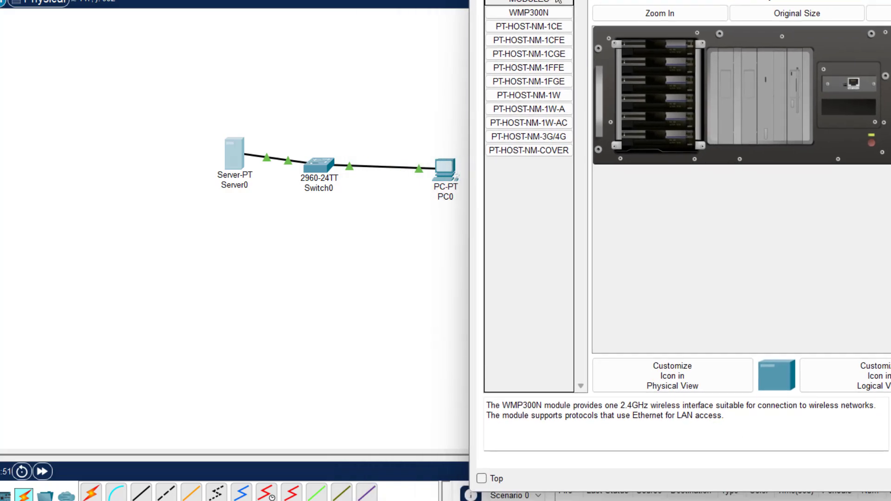
click(462, 26)
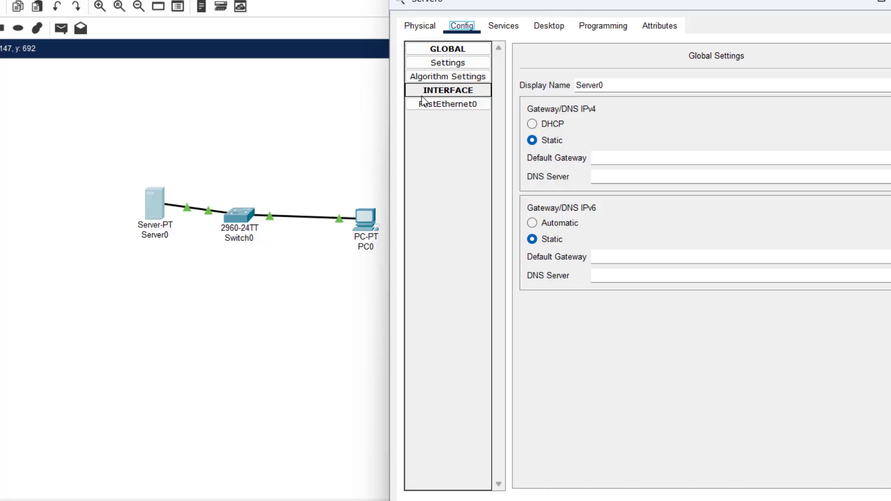
click(502, 25)
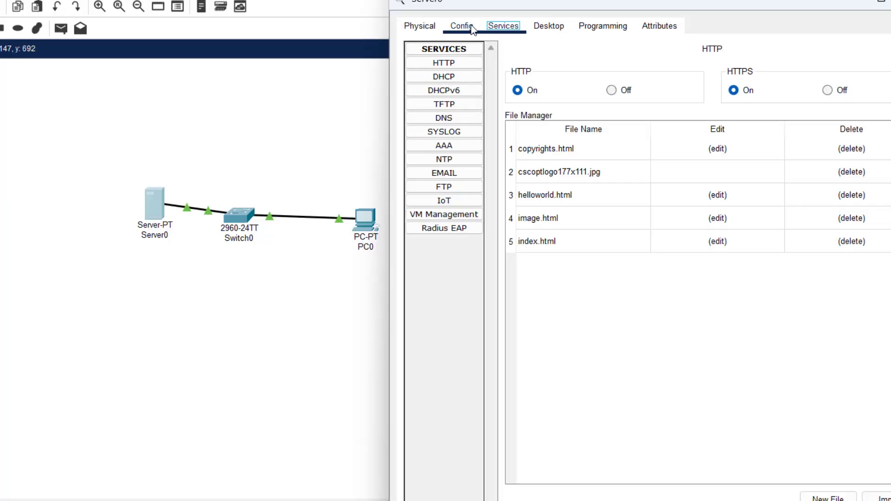
click(547, 25)
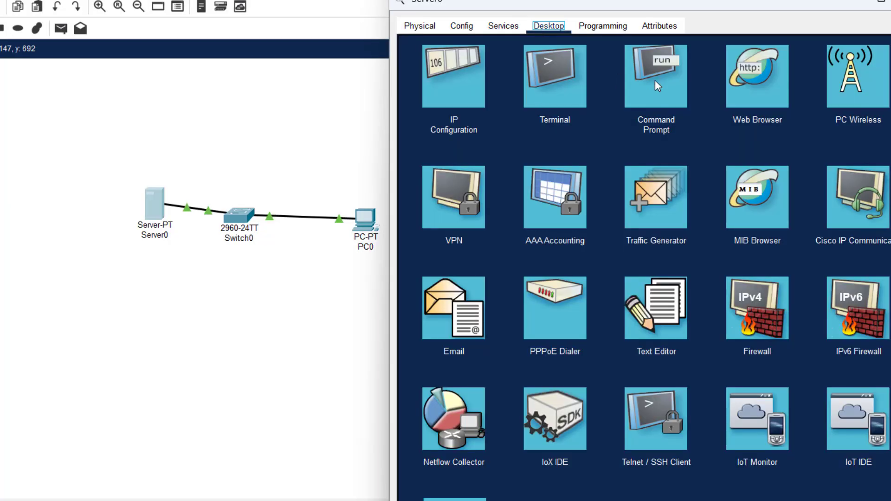
click(502, 26)
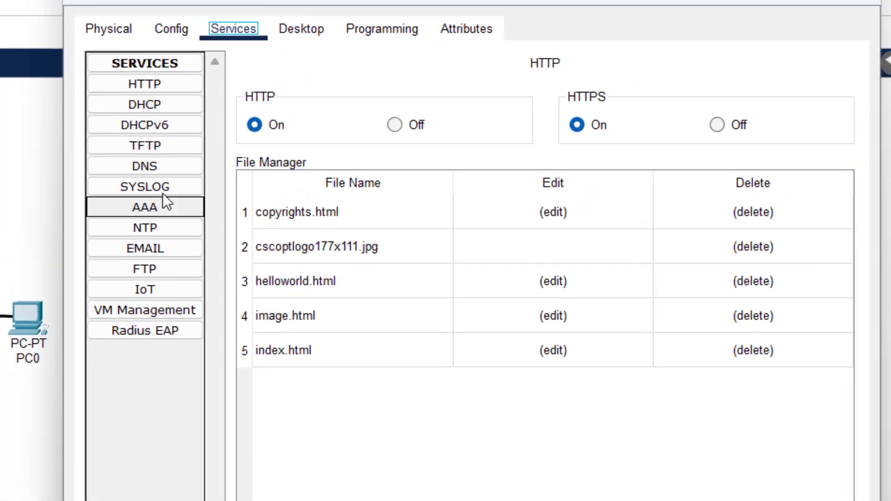
click(144, 104)
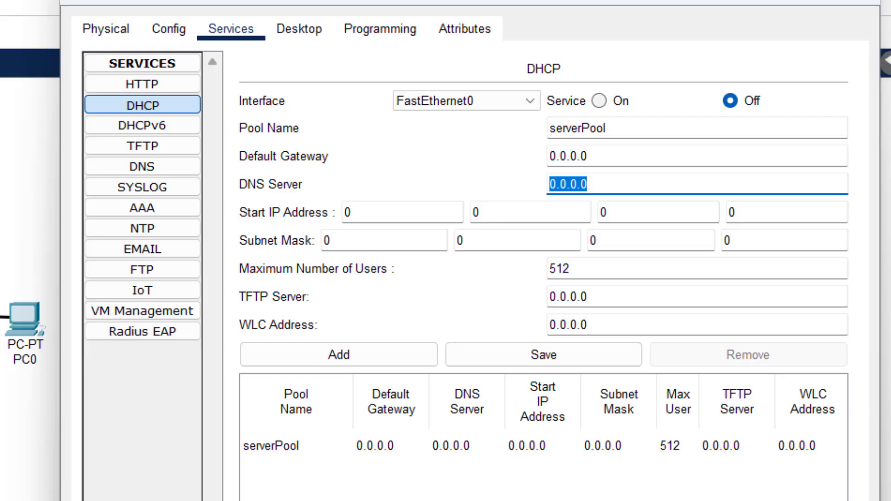
mouse_move(398, 204)
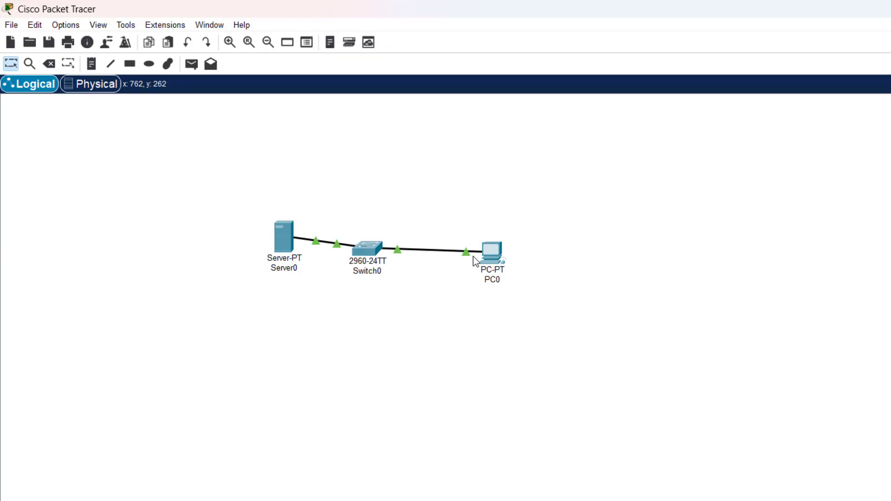
Open PC0's settings window and view its Config tab
double_click(490, 251)
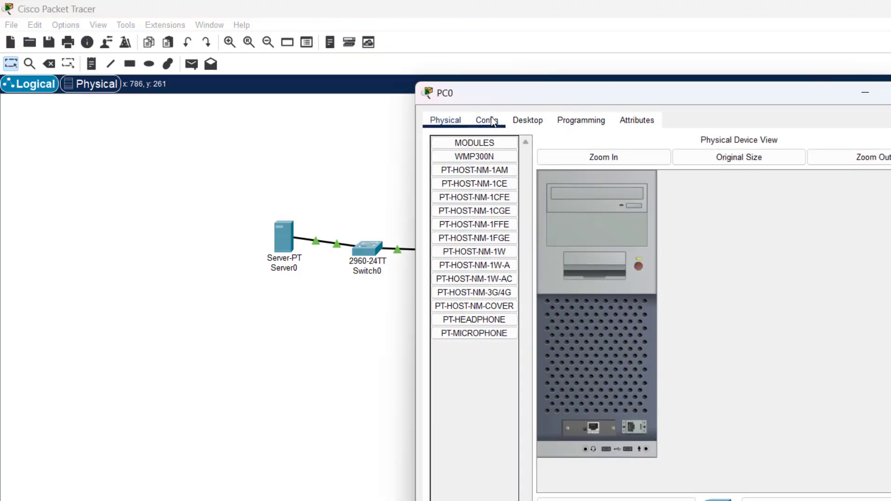
click(488, 120)
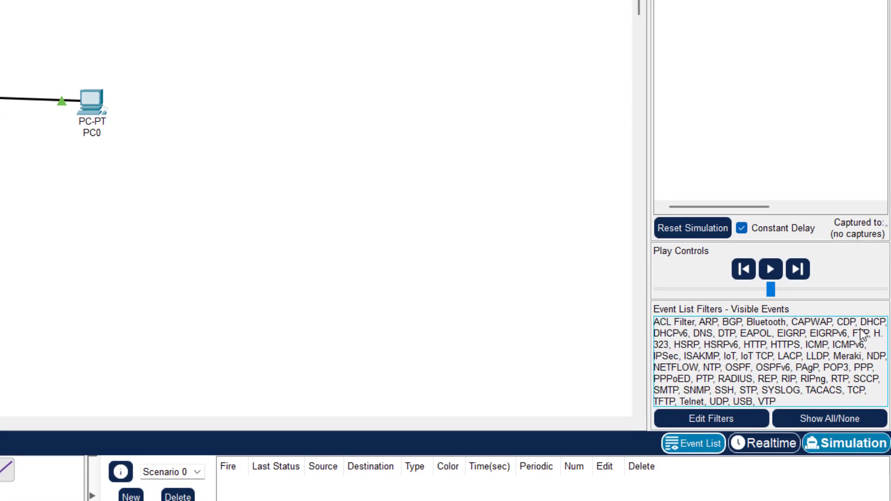
mouse_move(410, 357)
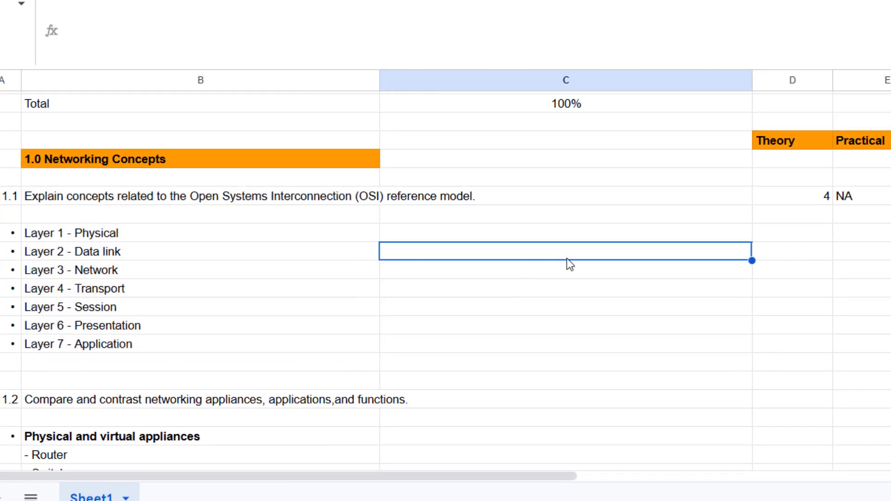
Enter 9 as the Theory score for objective 1.1, leaving Practical as NA
text(9)
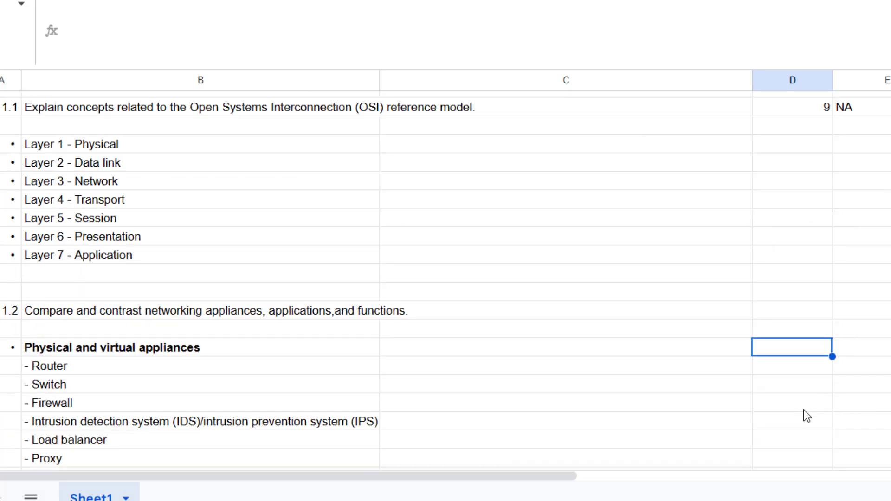
text(10)
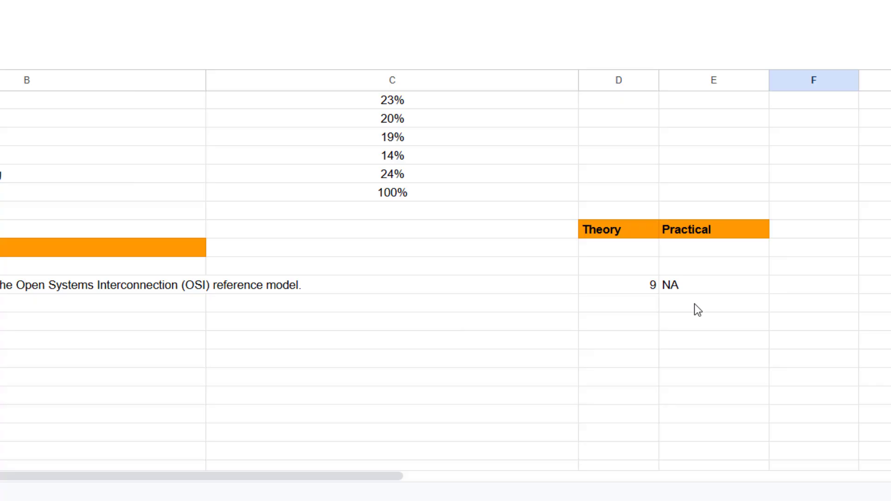
mouse_move(661, 299)
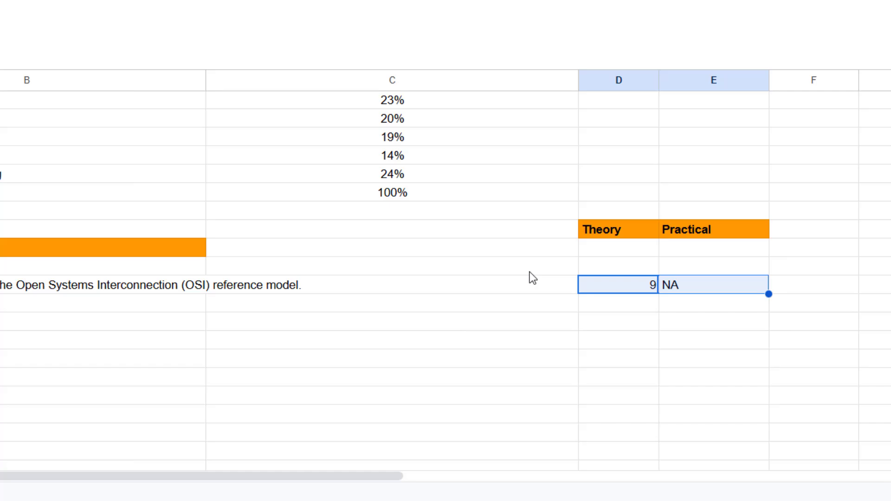
mouse_move(718, 299)
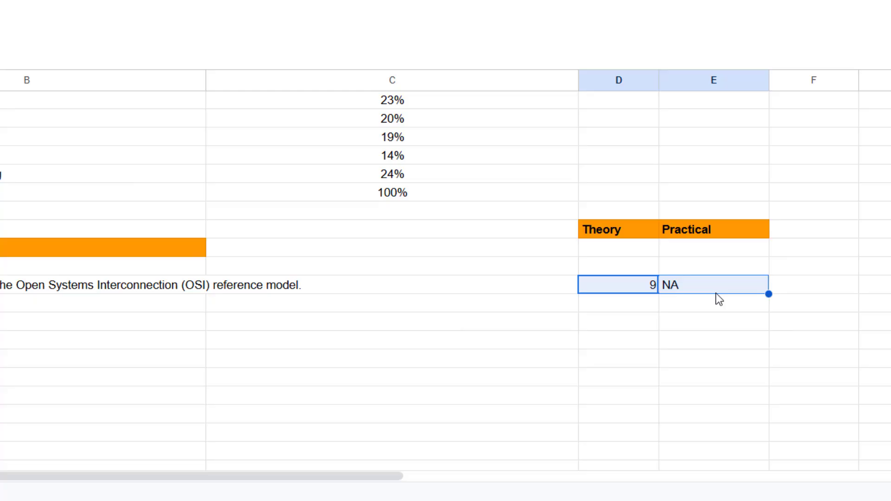
click(714, 308)
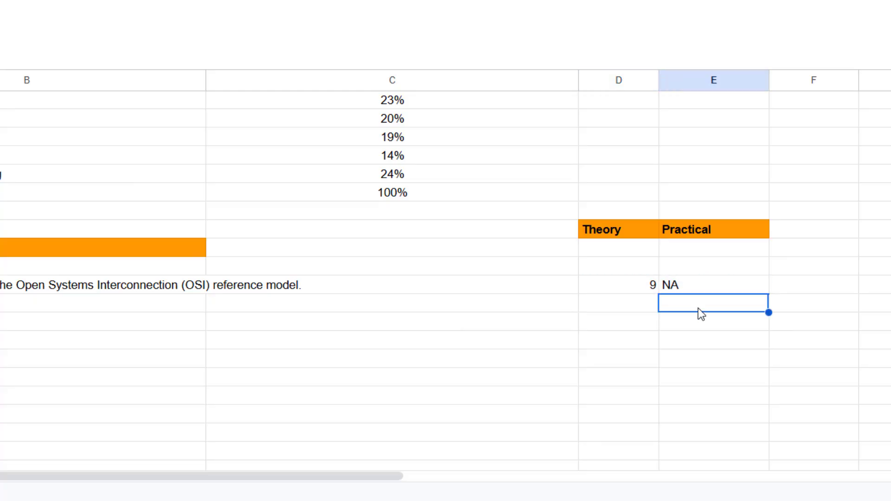
mouse_move(465, 323)
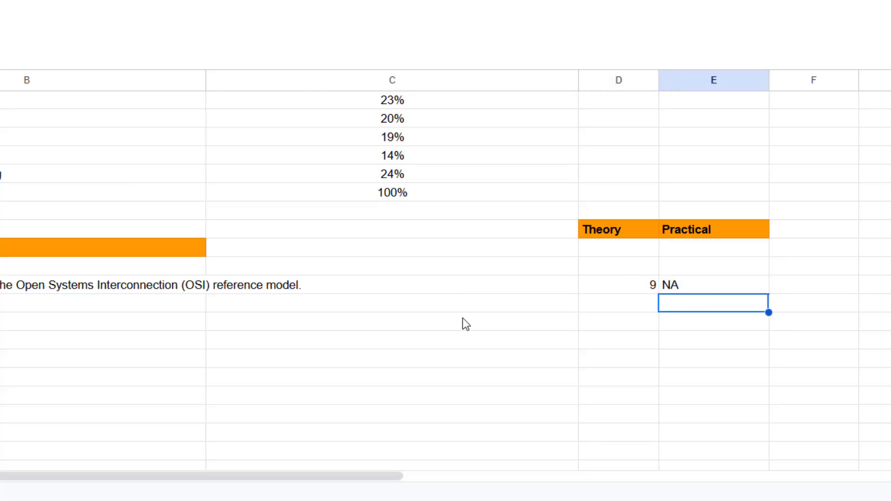